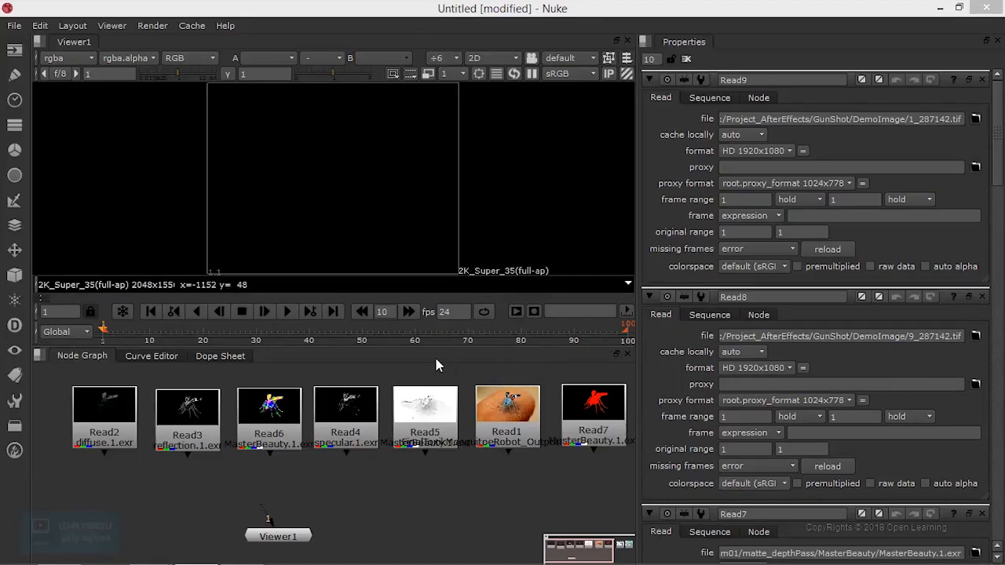
Select the Read2 diffuse node, then place Viewer1 lower-left and nudge it slightly right
{"action": "left_click", "coordinate": [103, 404]}
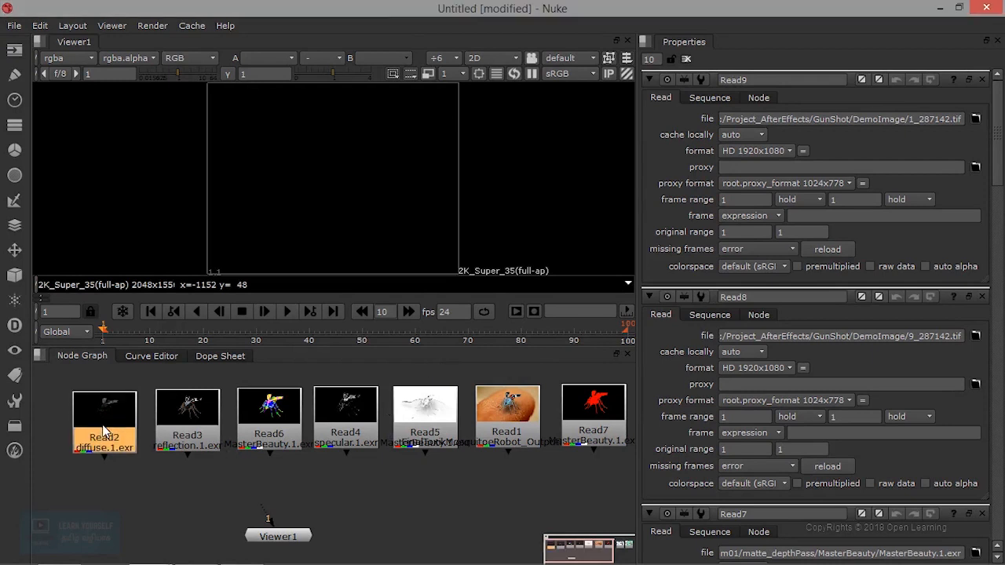
{"action": "left_click", "coordinate": [104, 424]}
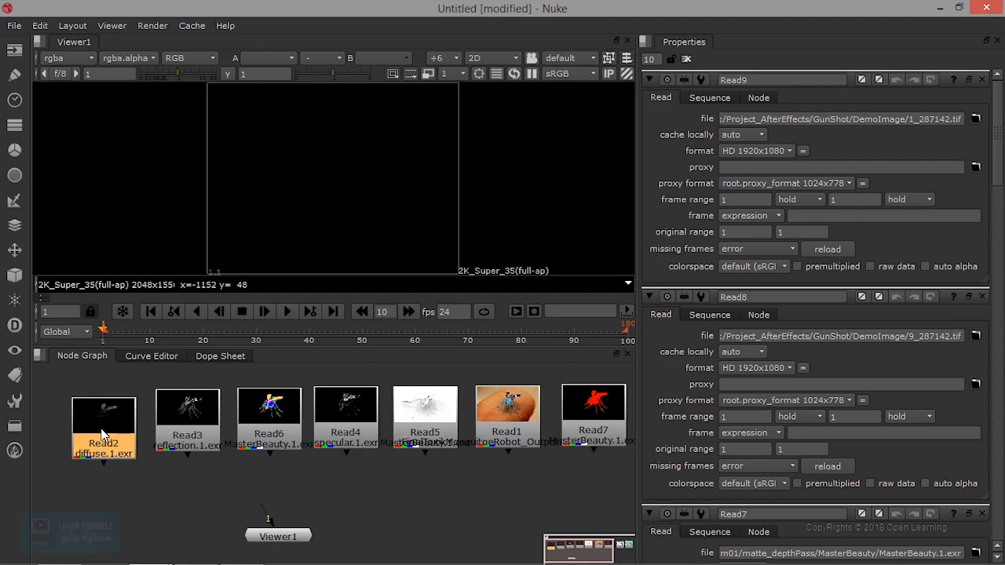
{"action": "mouse_move", "coordinate": [157, 438]}
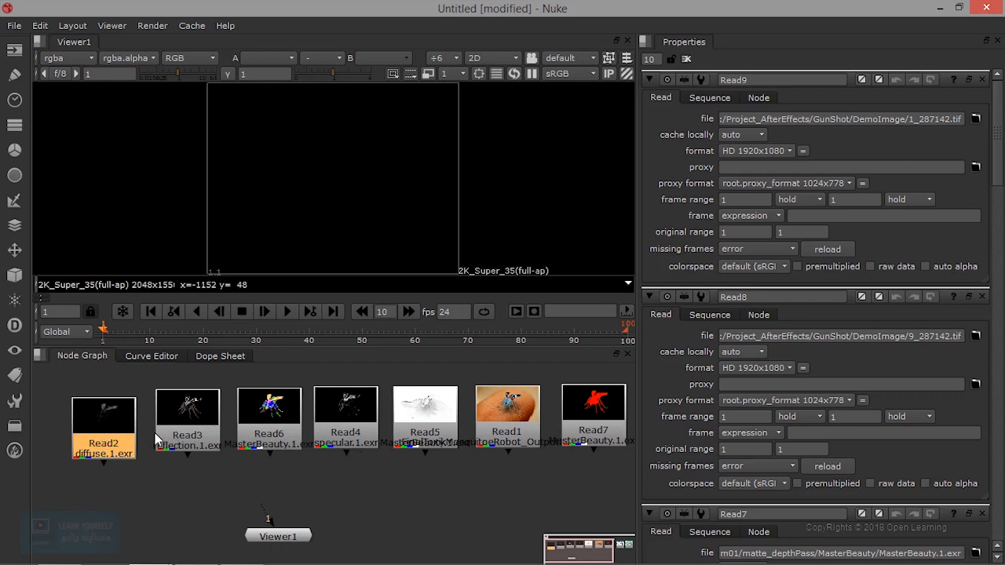
{"action": "left_click", "coordinate": [269, 414]}
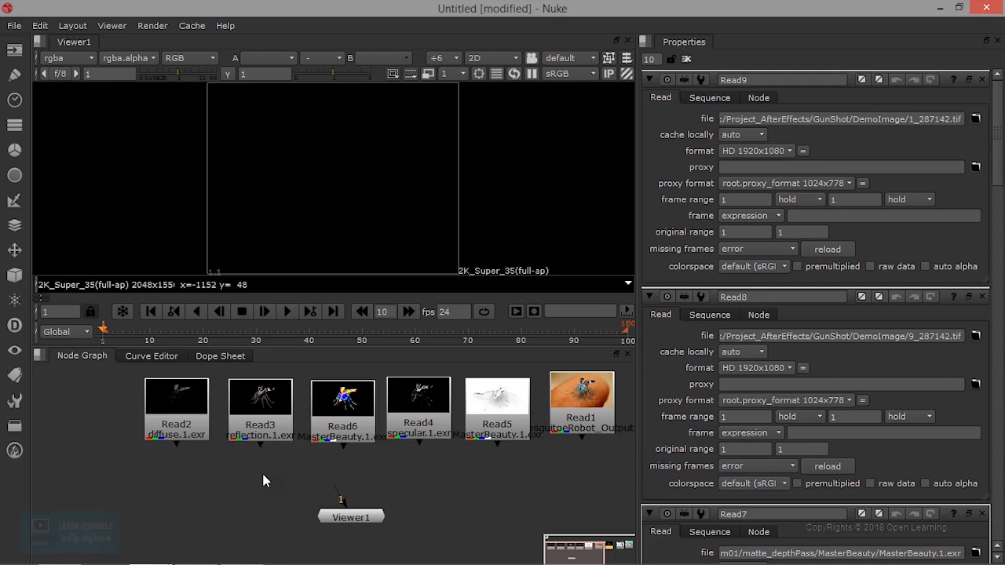
{"action": "left_click_drag", "start_coordinate": [350, 516], "coordinate": [263, 526]}
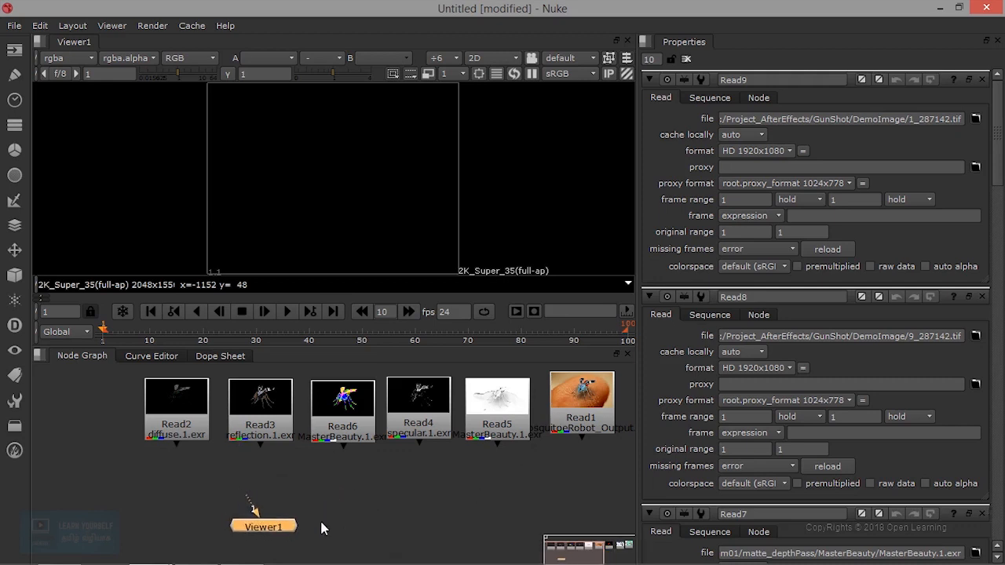
{"action": "left_click_drag", "start_coordinate": [263, 526], "coordinate": [291, 523]}
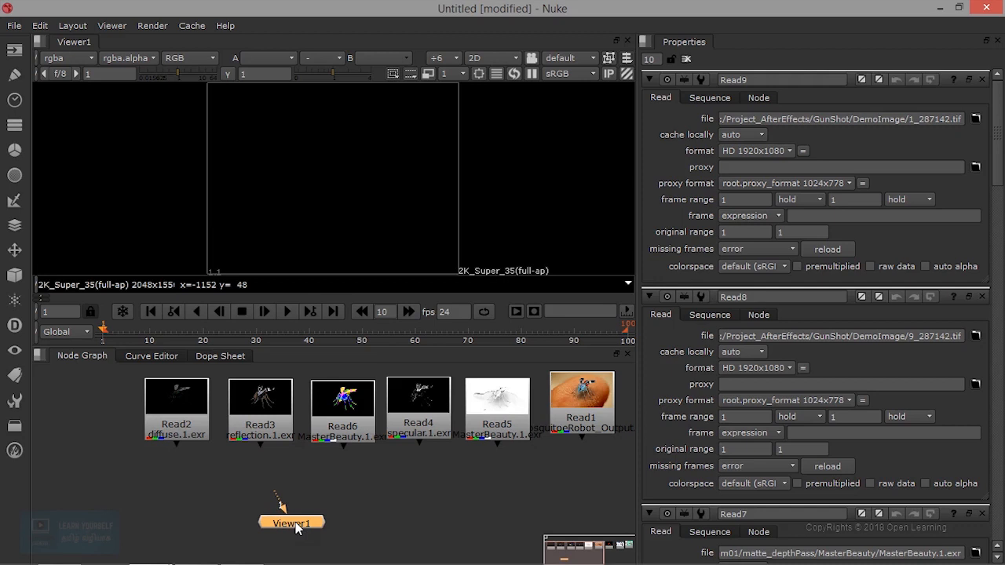
{"action": "mouse_move", "coordinate": [200, 479]}
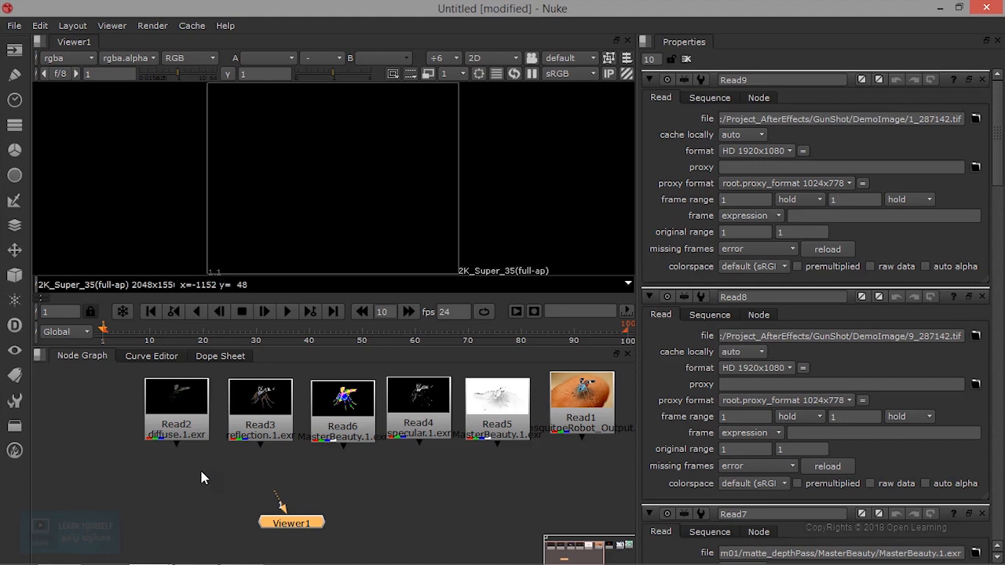
{"action": "mouse_move", "coordinate": [278, 517]}
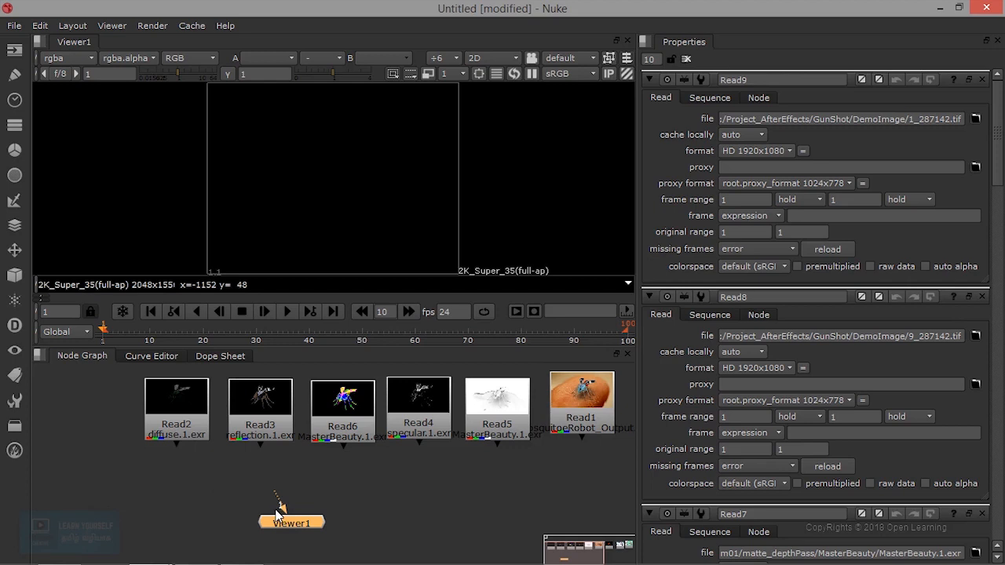
{"action": "mouse_move", "coordinate": [566, 489]}
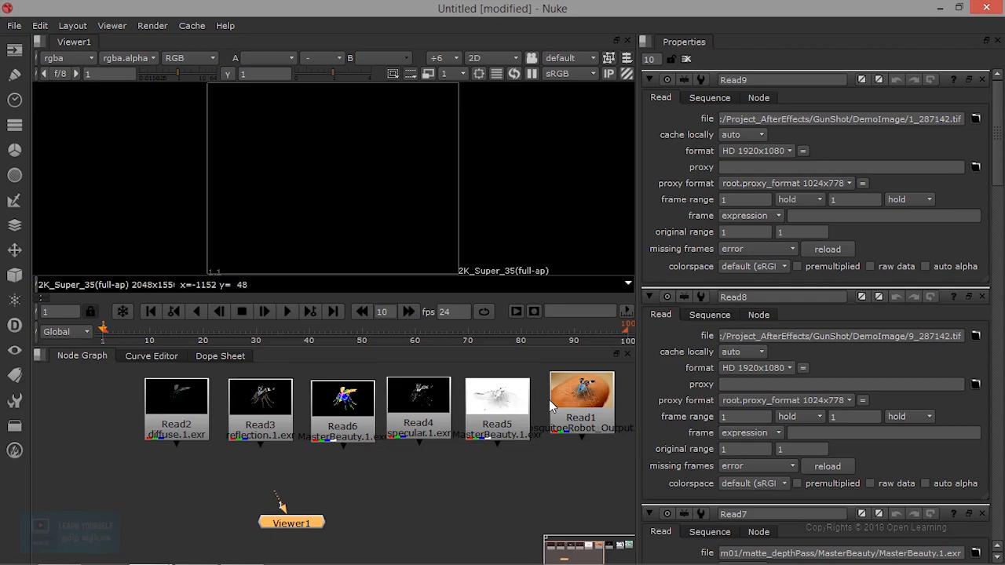
{"action": "mouse_move", "coordinate": [308, 226]}
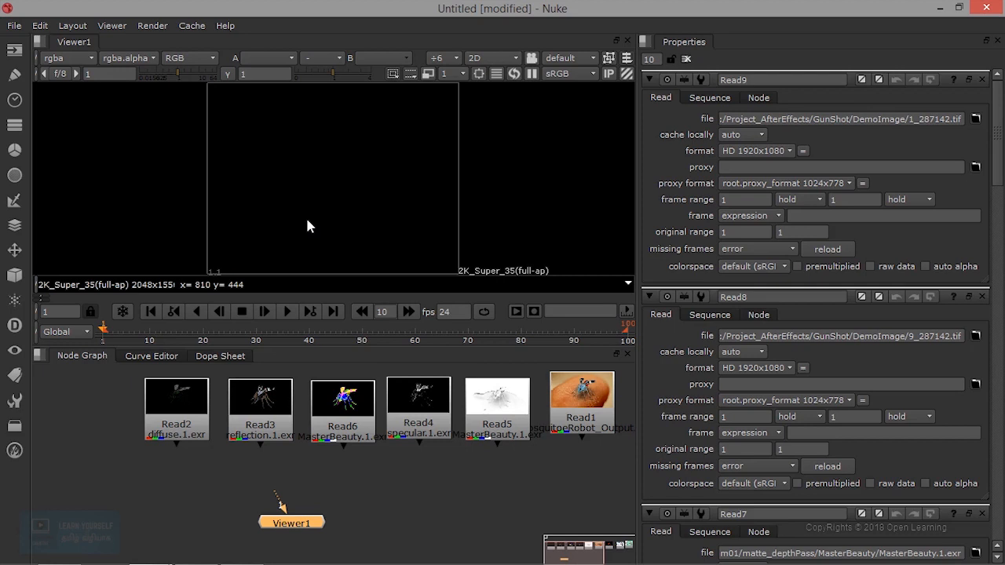
{"action": "mouse_move", "coordinate": [184, 423]}
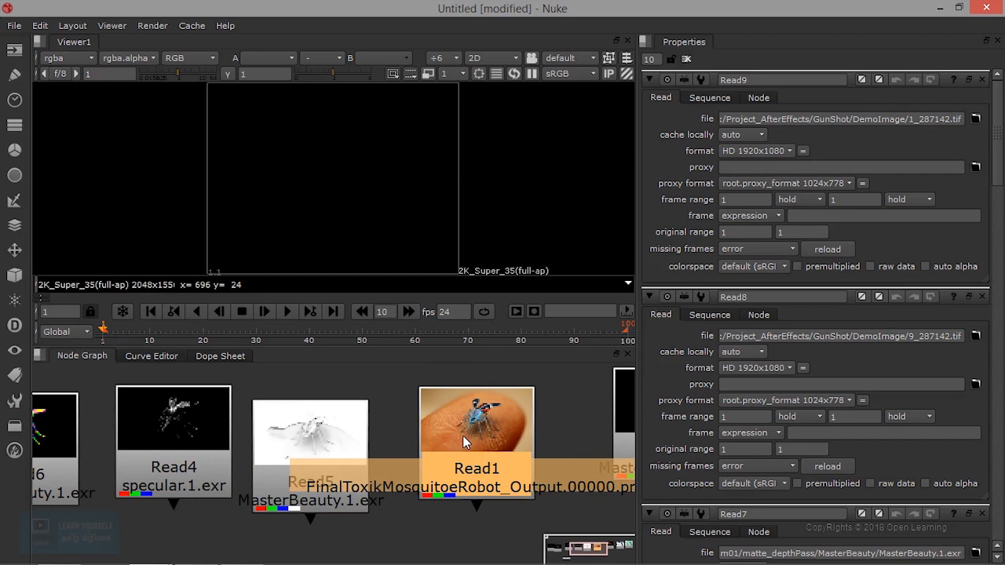
{"action": "mouse_move", "coordinate": [438, 488]}
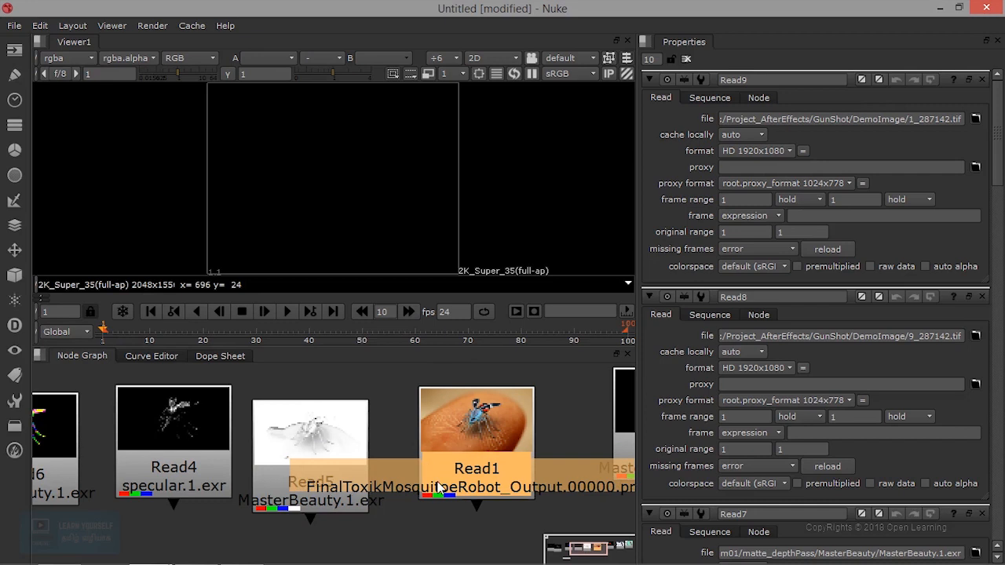
Preview the Read1 mosquito robot render, then right-click in the graph
{"action": "left_click", "coordinate": [476, 440]}
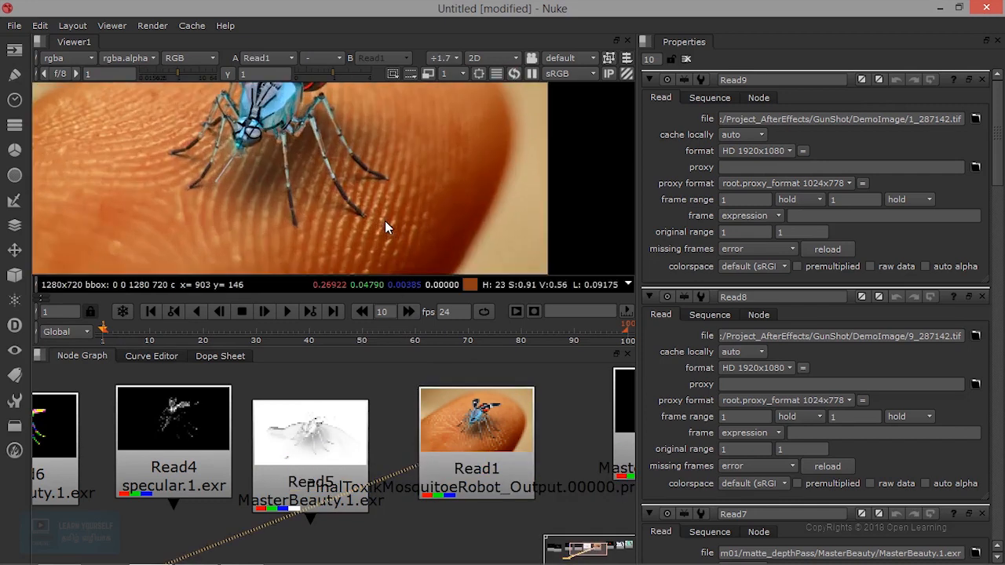
{"action": "right_click", "coordinate": [318, 192]}
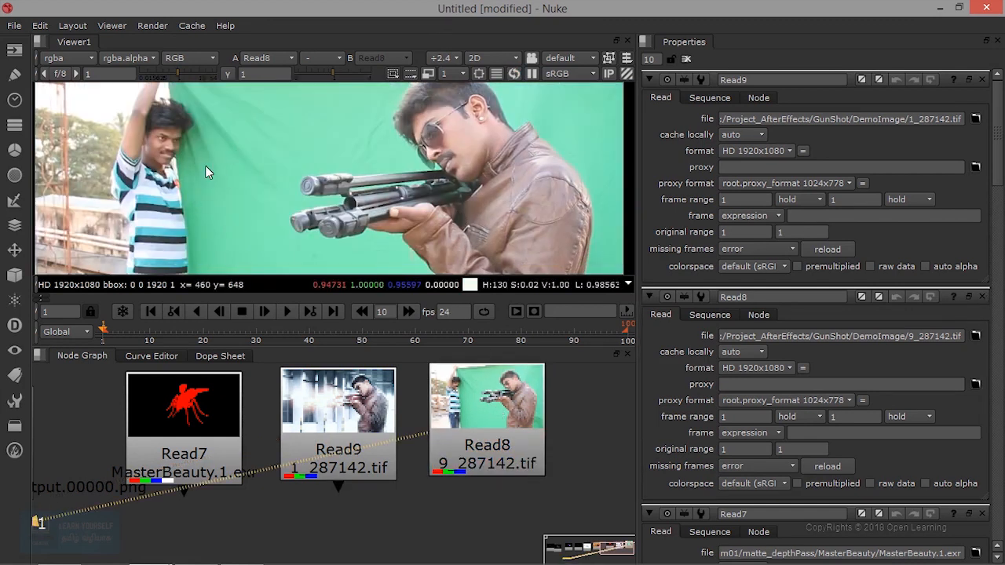
Select Read9 to show the glowing gunshot composite in Viewer1
{"action": "left_click", "coordinate": [337, 400]}
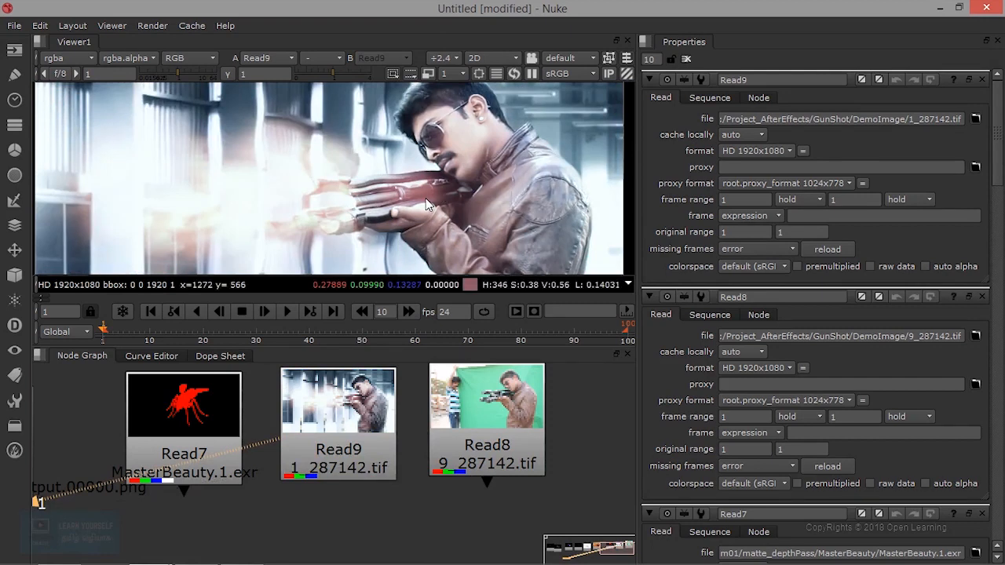
{"action": "mouse_move", "coordinate": [219, 202]}
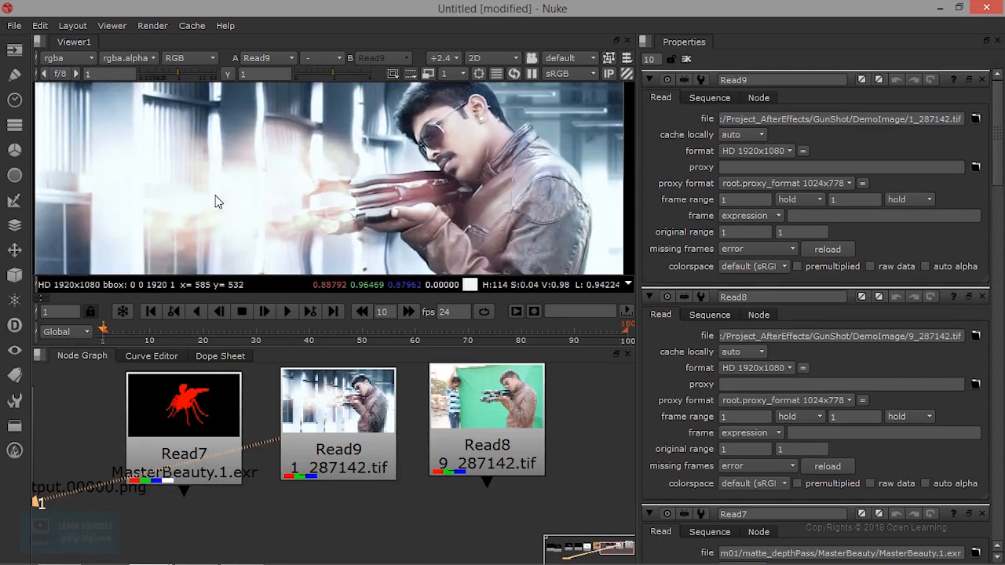
{"action": "mouse_move", "coordinate": [456, 164]}
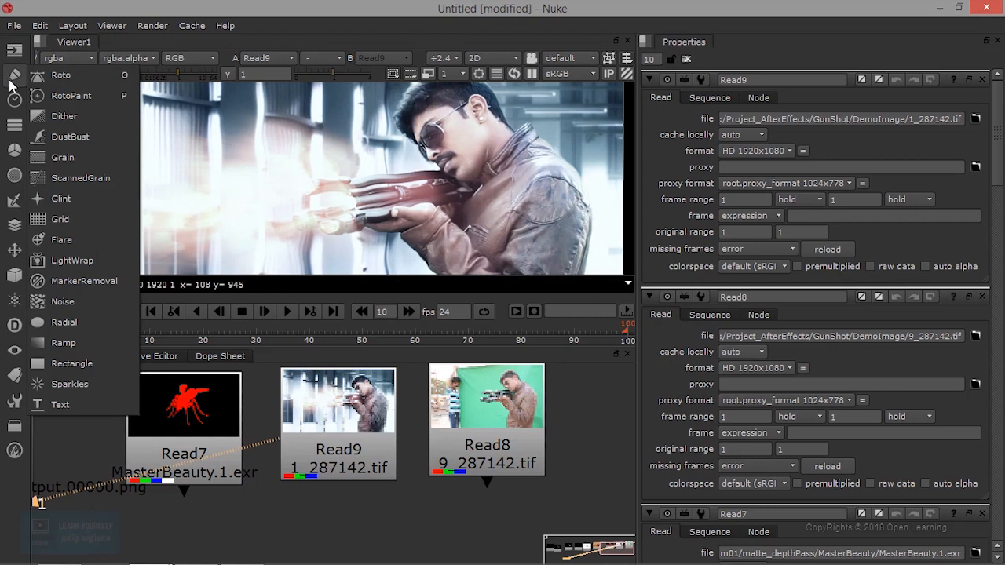
{"action": "left_click", "coordinate": [14, 125]}
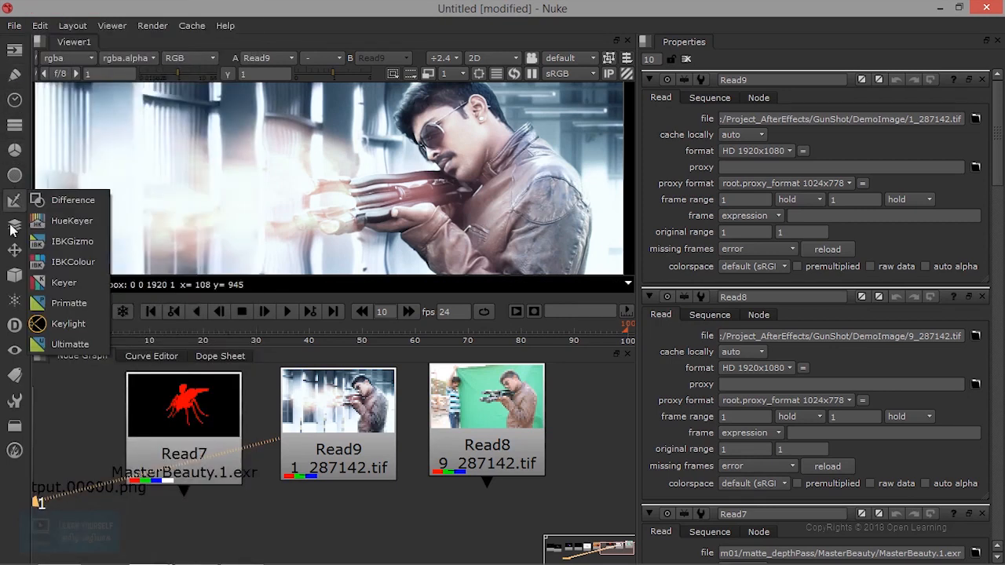
{"action": "left_click", "coordinate": [15, 250]}
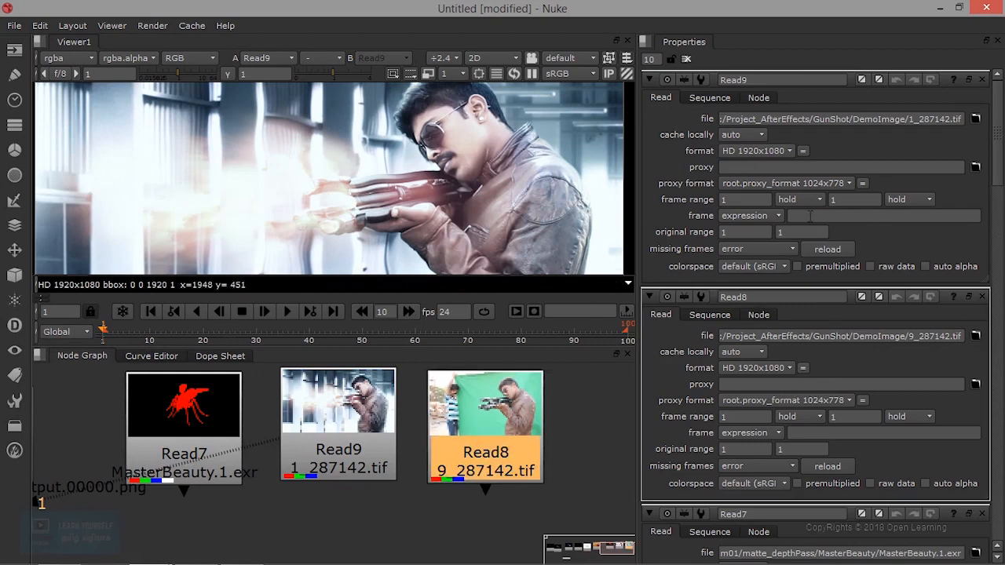
{"action": "mouse_move", "coordinate": [704, 270]}
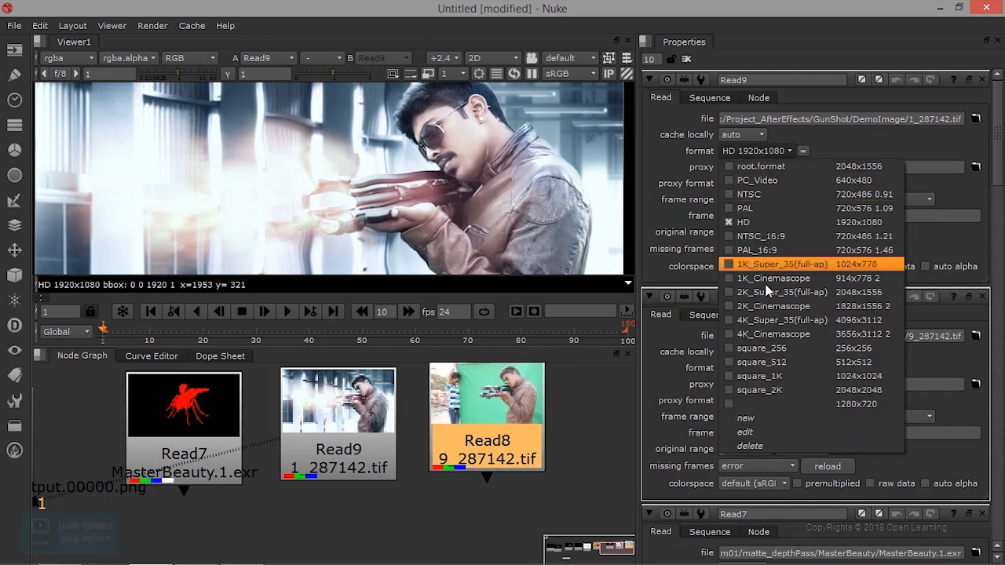
{"action": "left_click", "coordinate": [781, 264]}
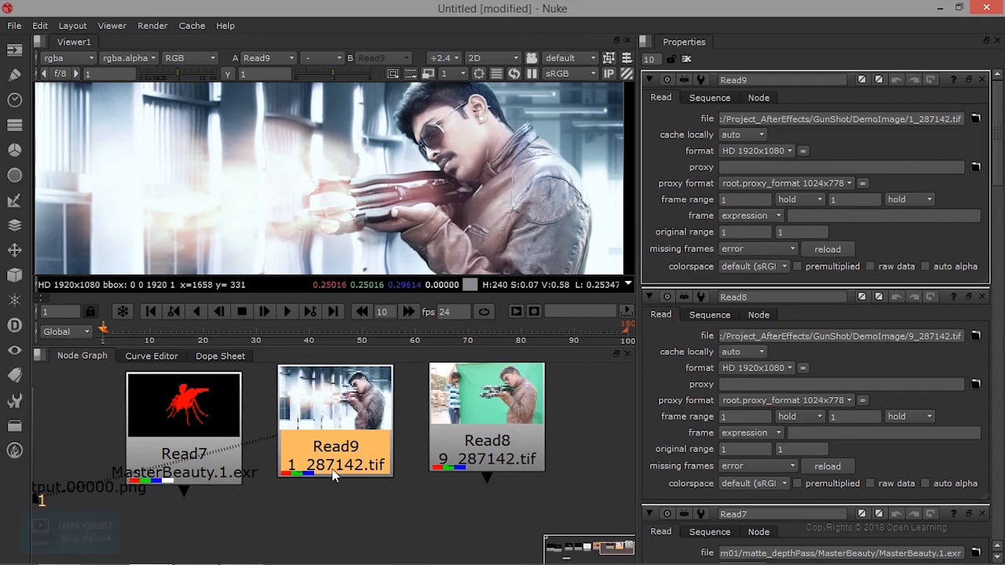
{"action": "mouse_move", "coordinate": [298, 505]}
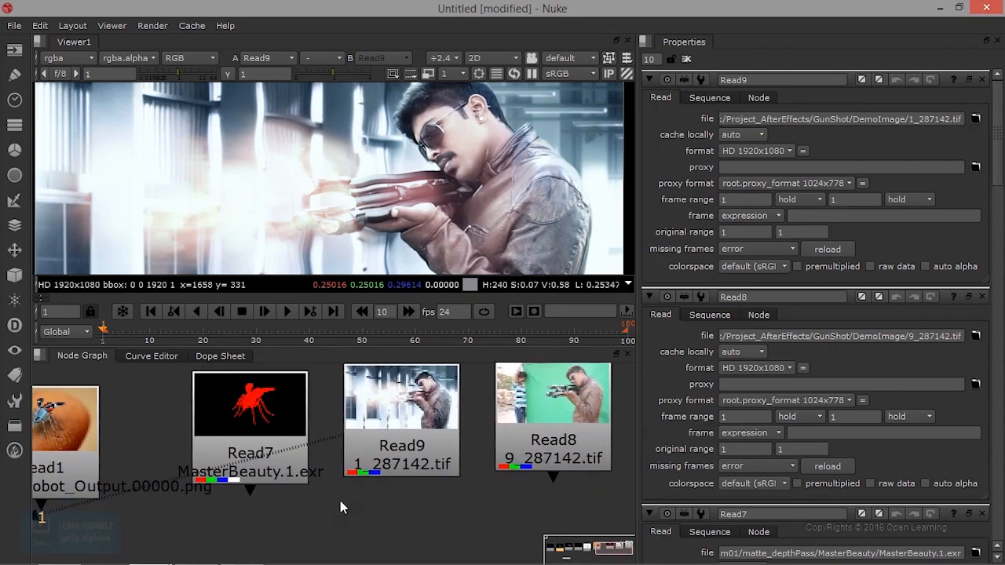
Browse the node-creation menu categories, such as Transform
{"action": "right_click", "coordinate": [341, 506]}
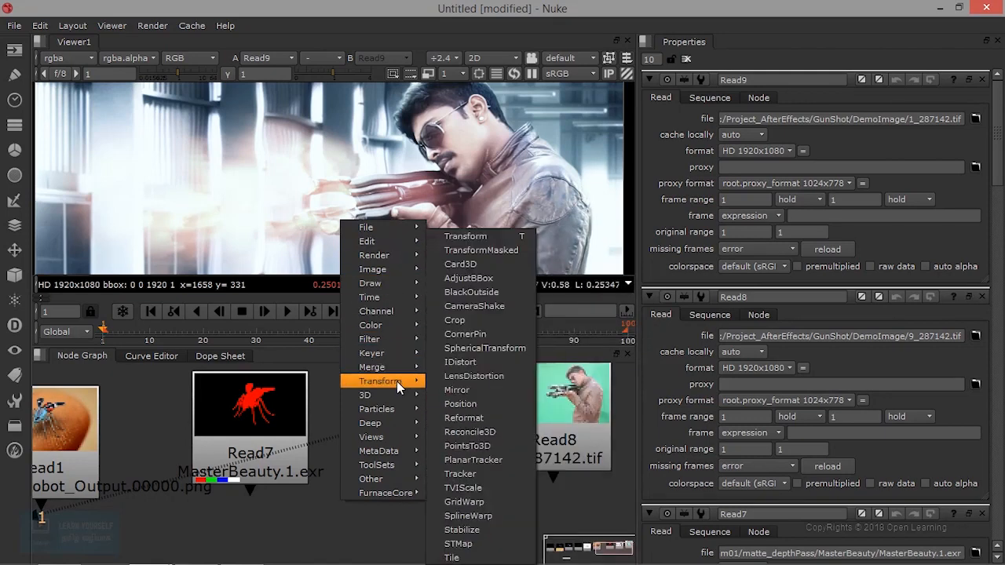
{"action": "mouse_move", "coordinate": [309, 432]}
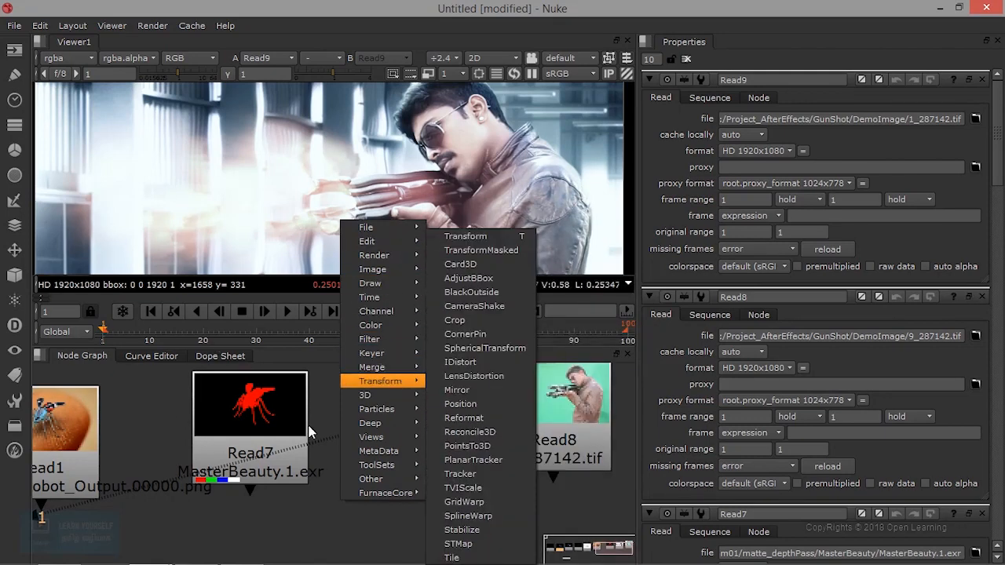
{"action": "mouse_move", "coordinate": [372, 269]}
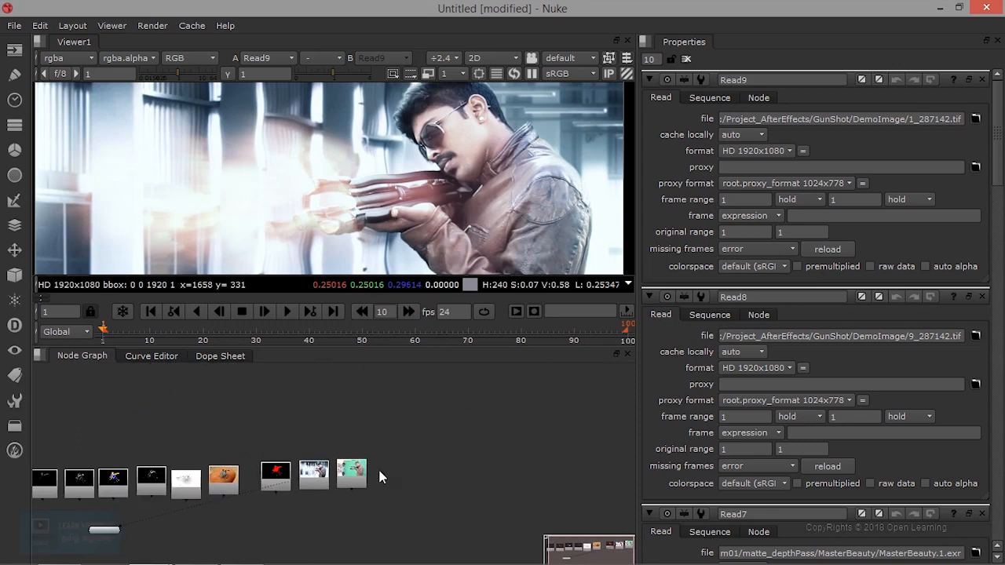
{"action": "mouse_move", "coordinate": [384, 467]}
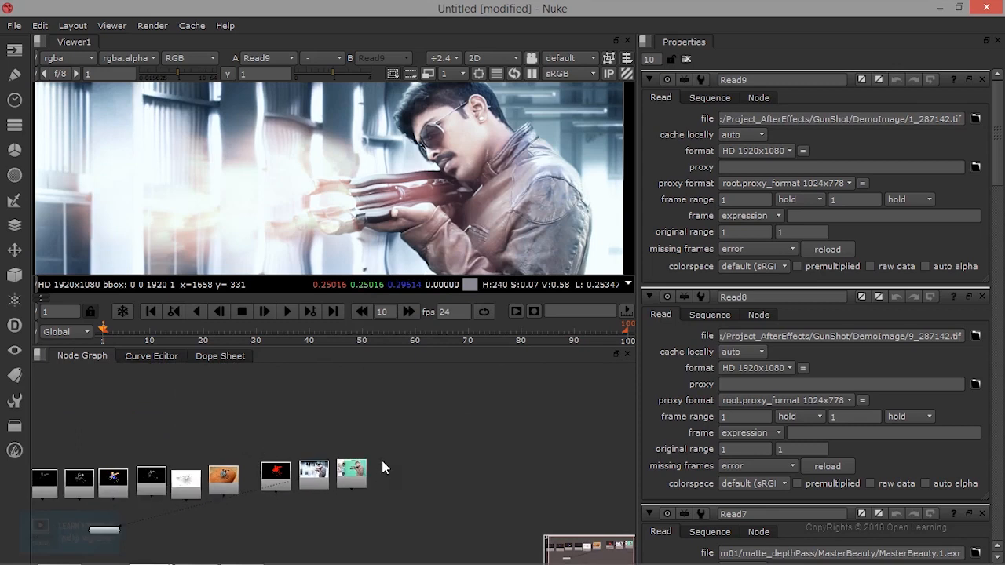
{"action": "mouse_move", "coordinate": [247, 462]}
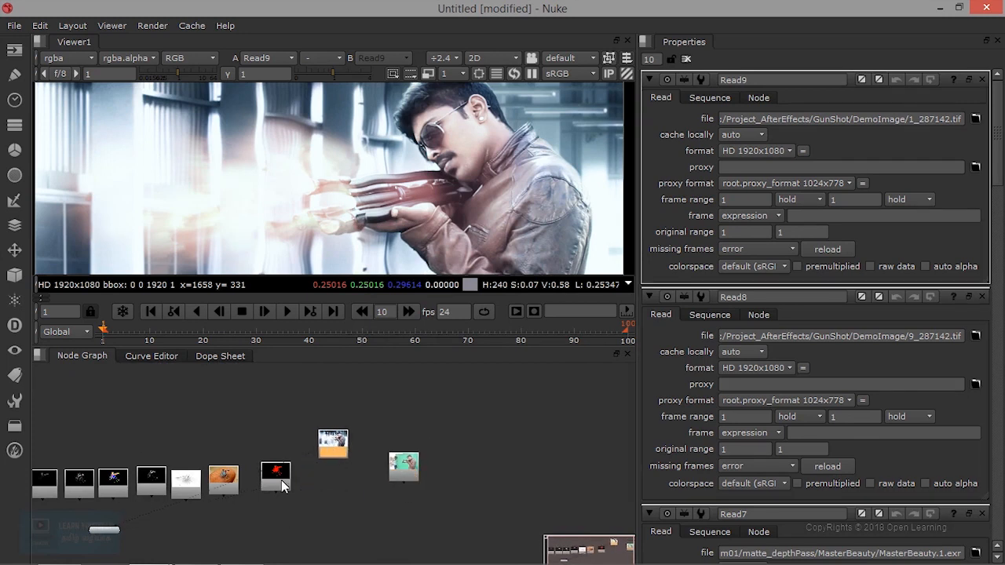
Raise the Read7 node in the graph and shift Viewer1 slightly left
{"action": "left_click_drag", "start_coordinate": [274, 475], "coordinate": [283, 416]}
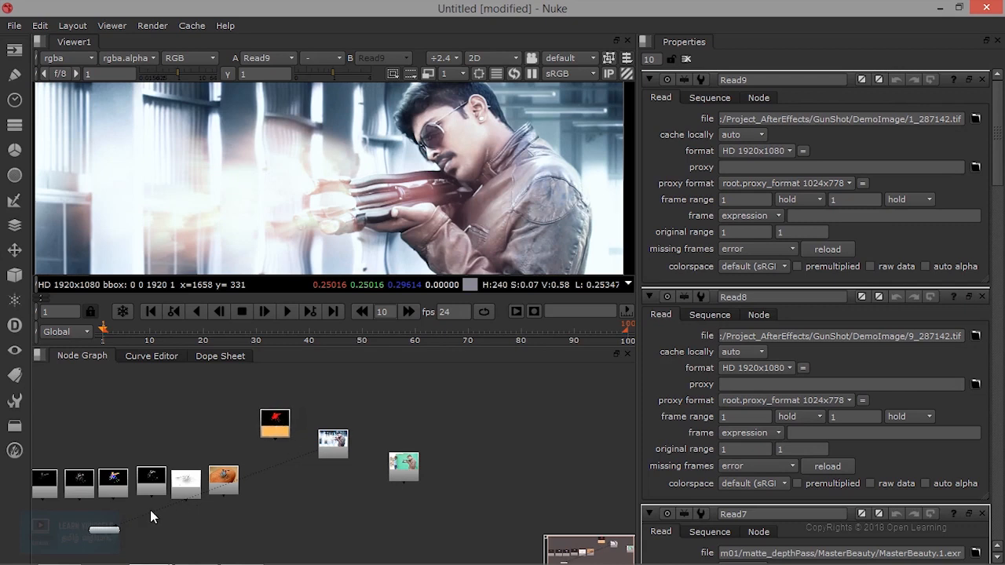
{"action": "mouse_move", "coordinate": [110, 532]}
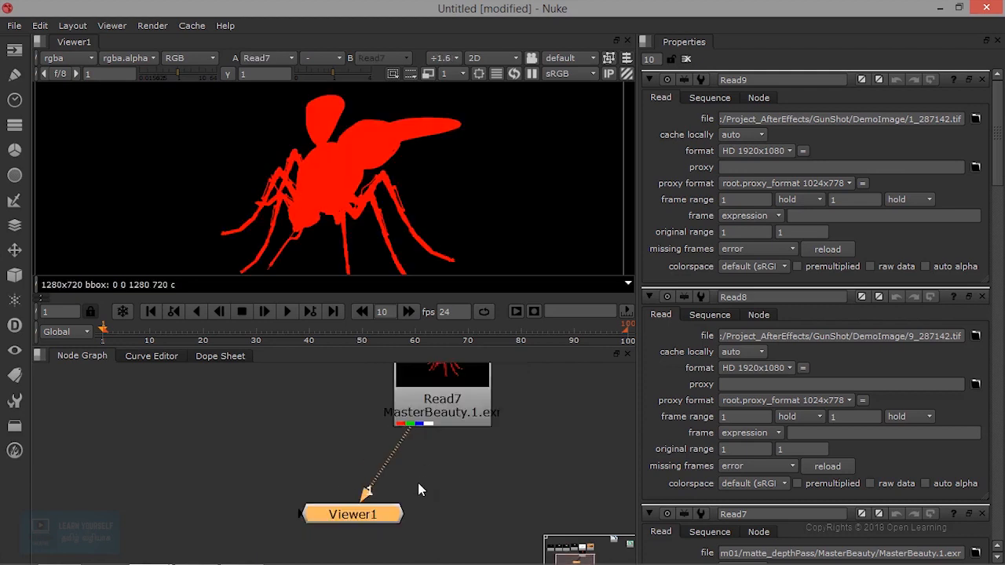
{"action": "left_click_drag", "start_coordinate": [352, 514], "coordinate": [318, 513]}
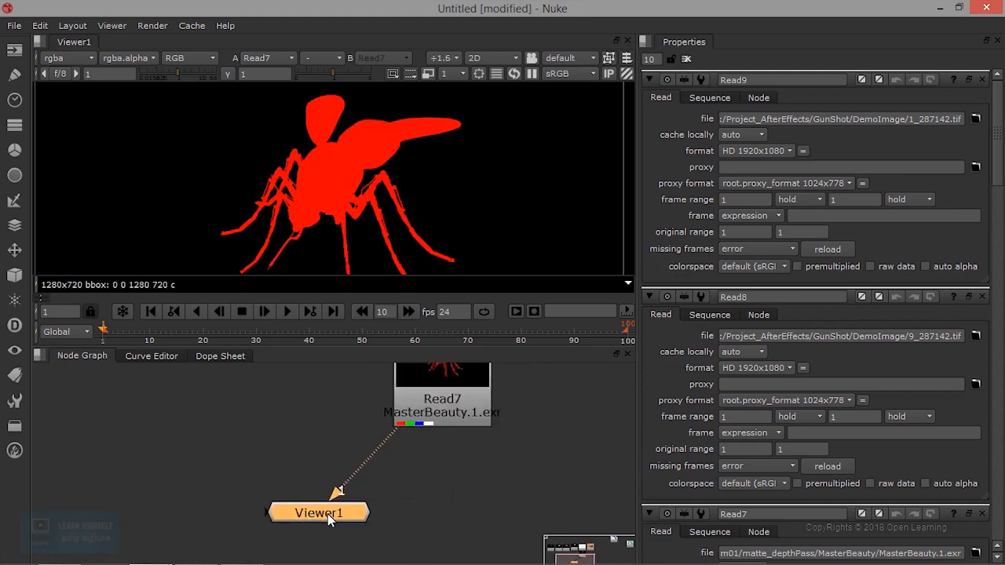